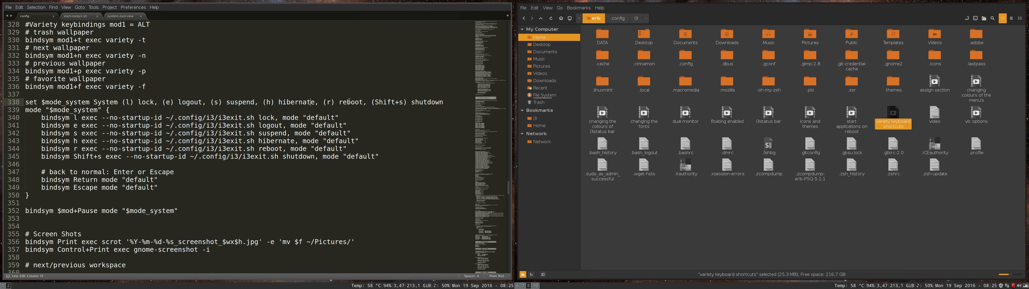
- Open the .config folder in Nemo to reach the i3 folder with i3exit.sh
{"action": "double_click", "coordinate": [52, 110]}
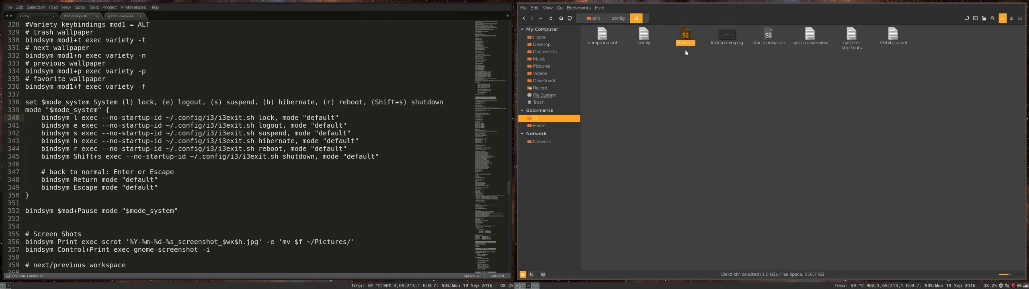
{"action": "double_click", "coordinate": [685, 34]}
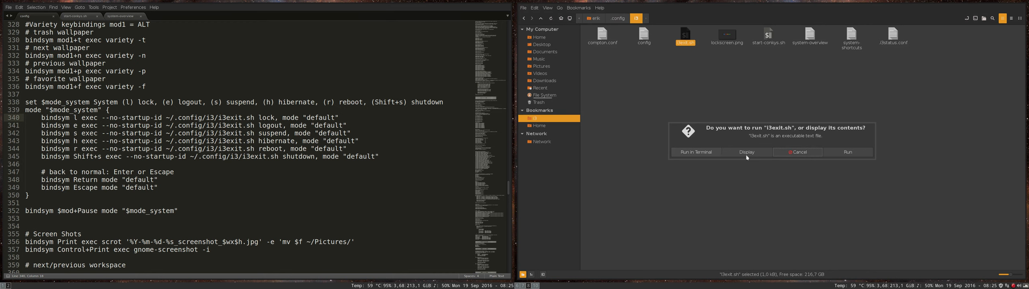
{"action": "left_click", "coordinate": [746, 152]}
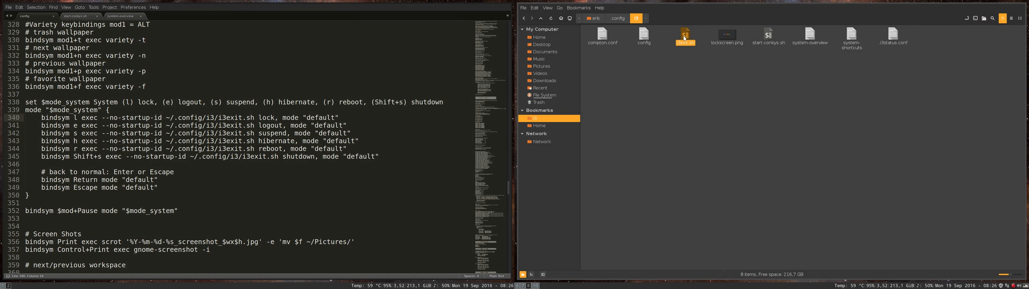
- Activate i3's exit mode, highlight 'reboot' on line 344, then view start-conky.sh and the system-overview conky file
{"action": "left_click", "coordinate": [685, 32]}
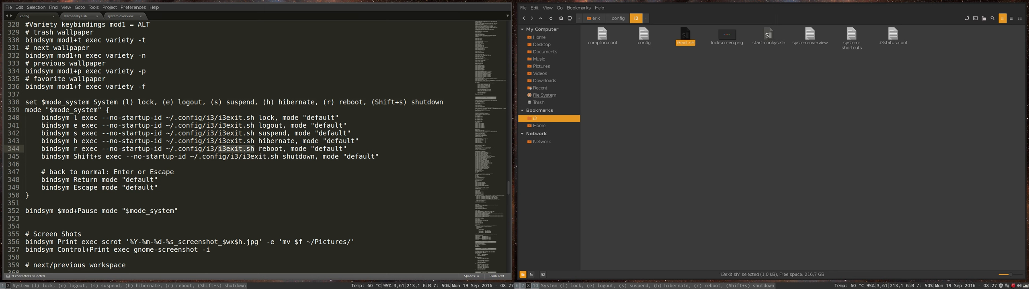
{"action": "double_click", "coordinate": [267, 148]}
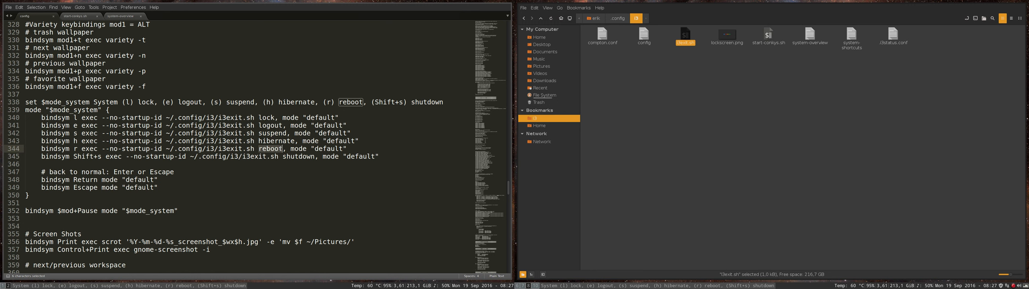
{"action": "left_click", "coordinate": [73, 16]}
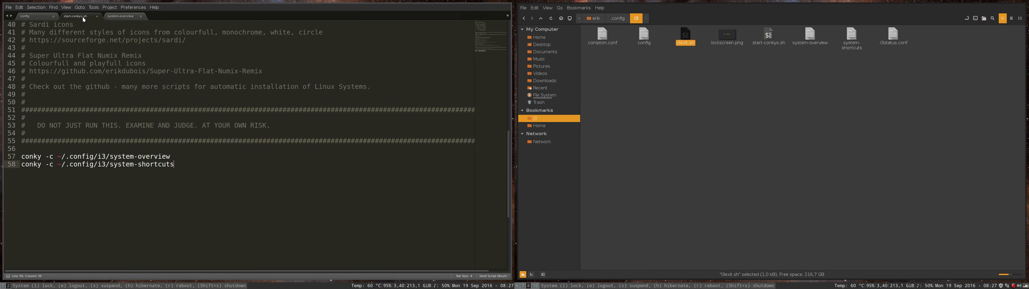
{"action": "left_click", "coordinate": [122, 16]}
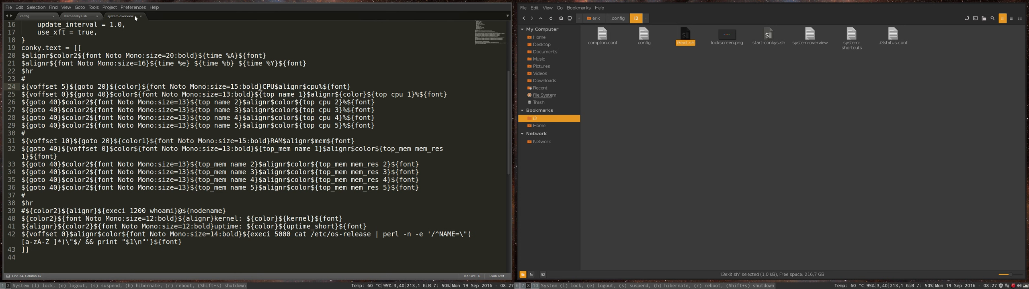